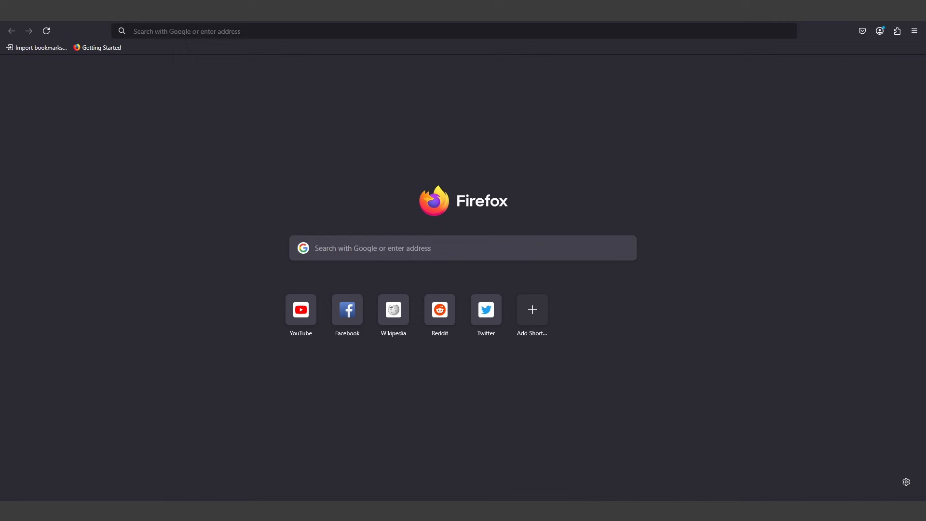
mouse_move(763, 196)
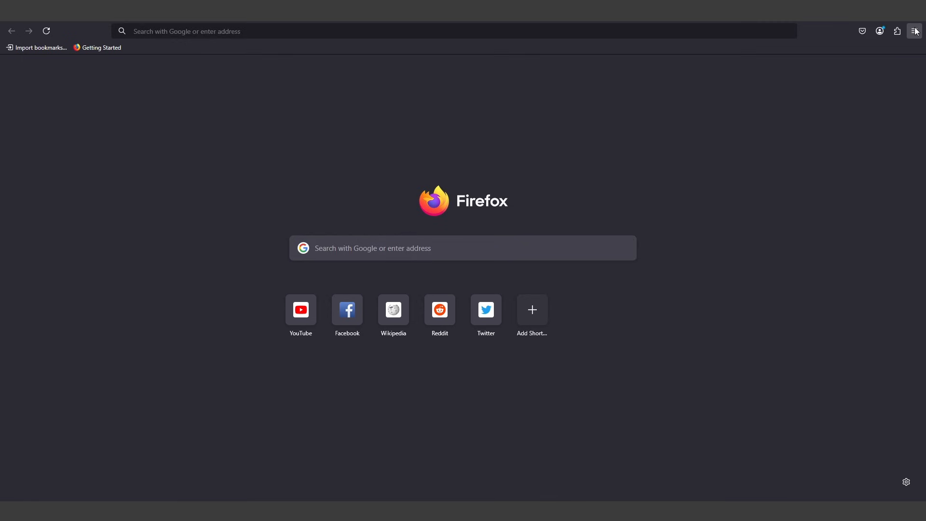
Open Firefox Settings from the menu and scroll to Firefox Updates showing version 135.0.
left_click(915, 31)
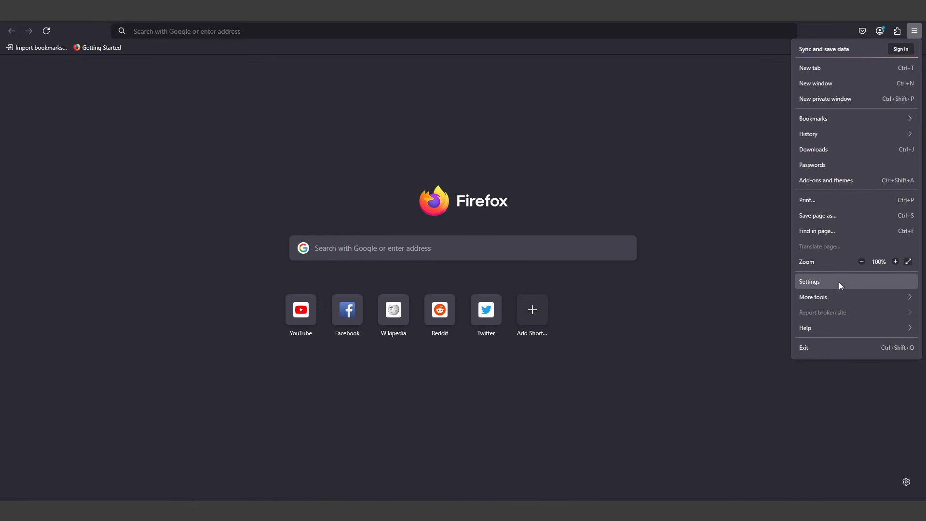
left_click(809, 282)
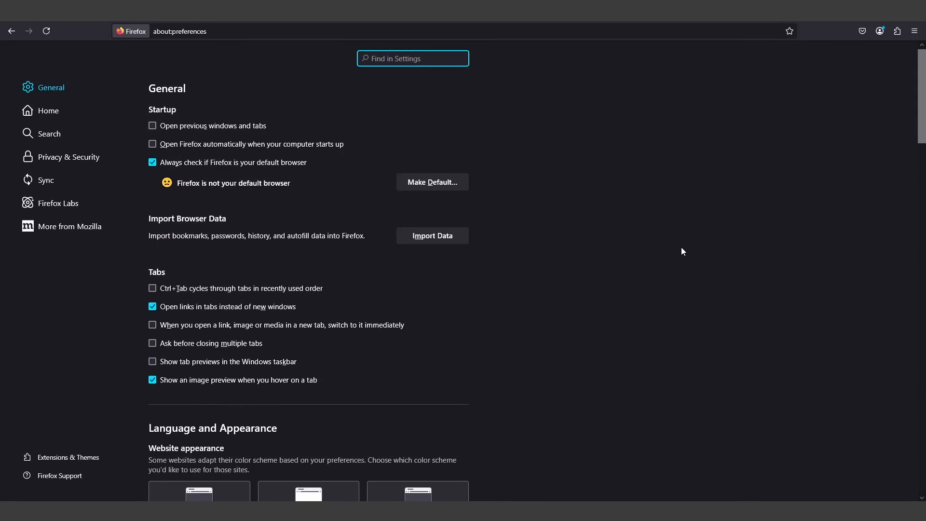
scroll("down", 3)
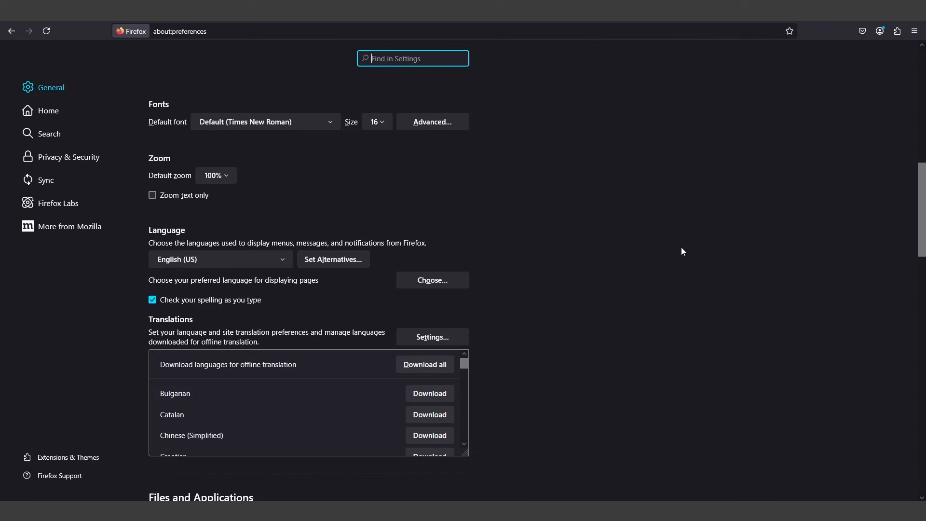
scroll("down", 3)
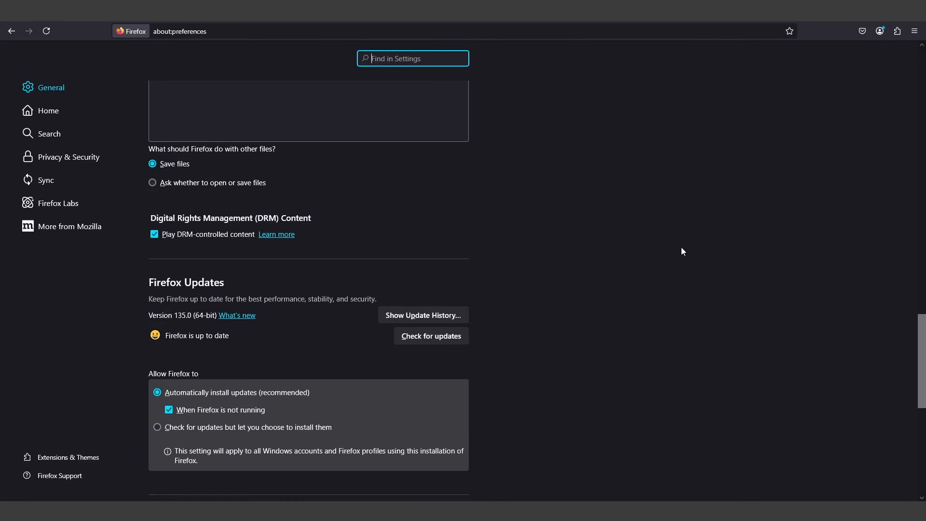
scroll("down", 3)
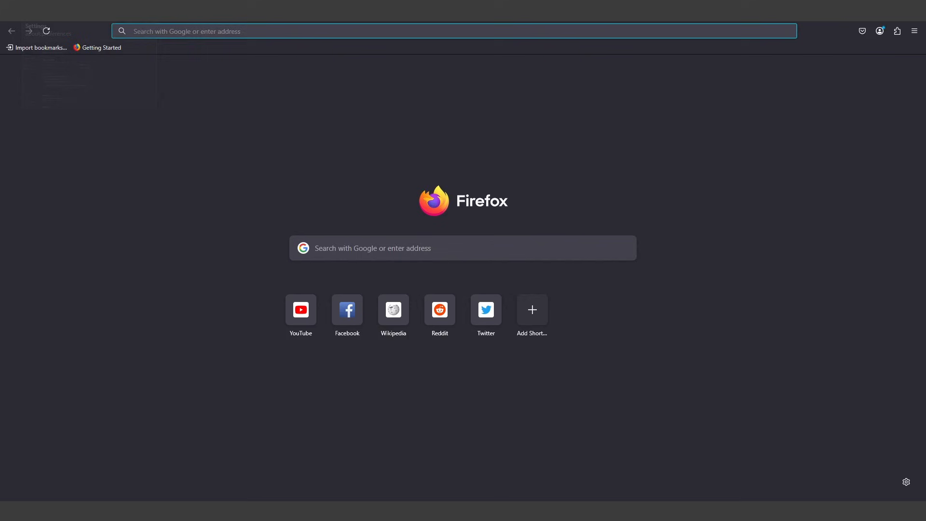
Load about:memory and run Minimize memory usage under Free memory.
type("about:c")
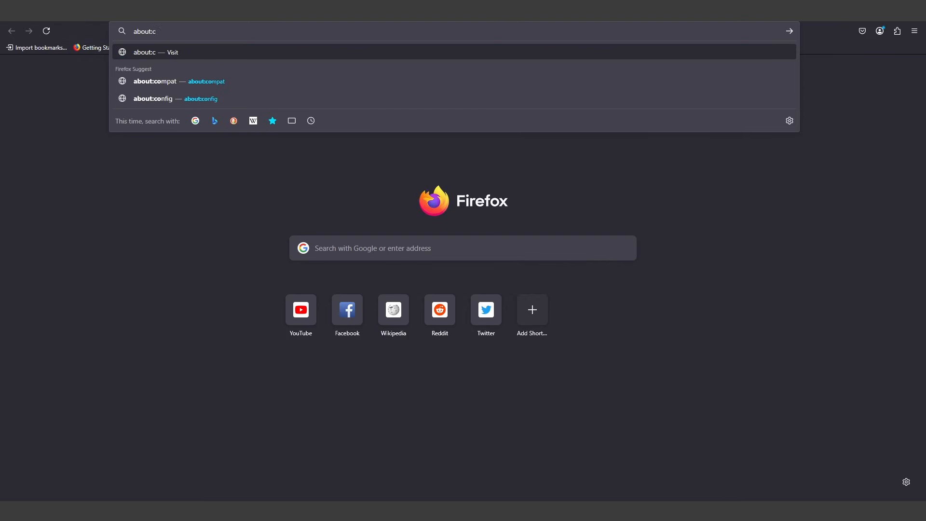
type("about:memory")
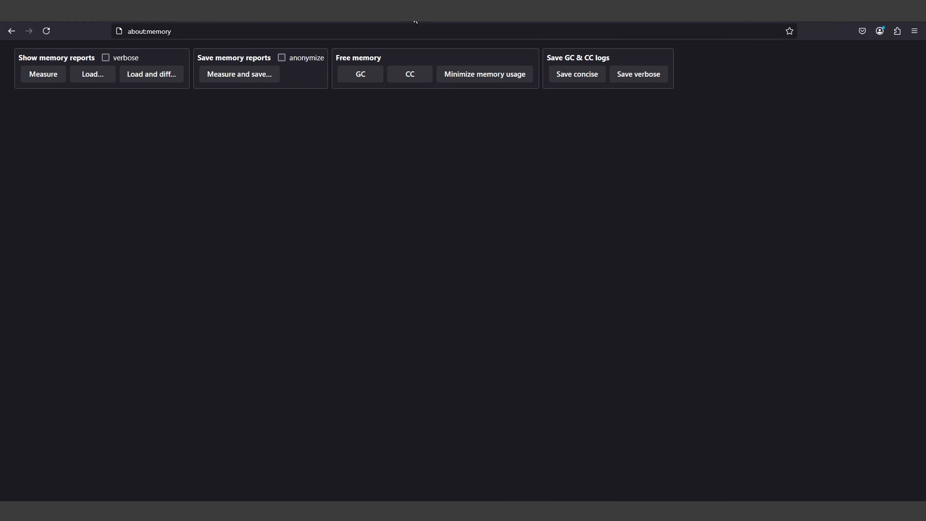
mouse_move(473, 75)
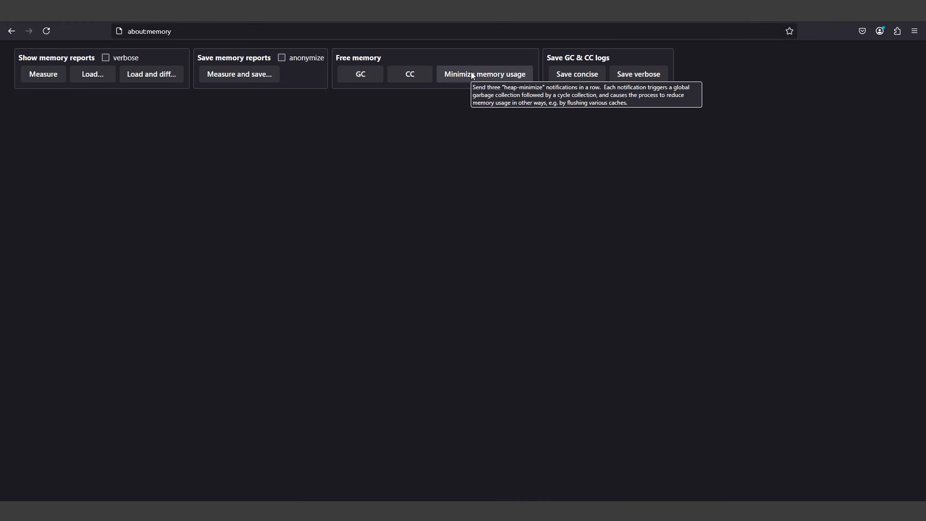
left_click(485, 74)
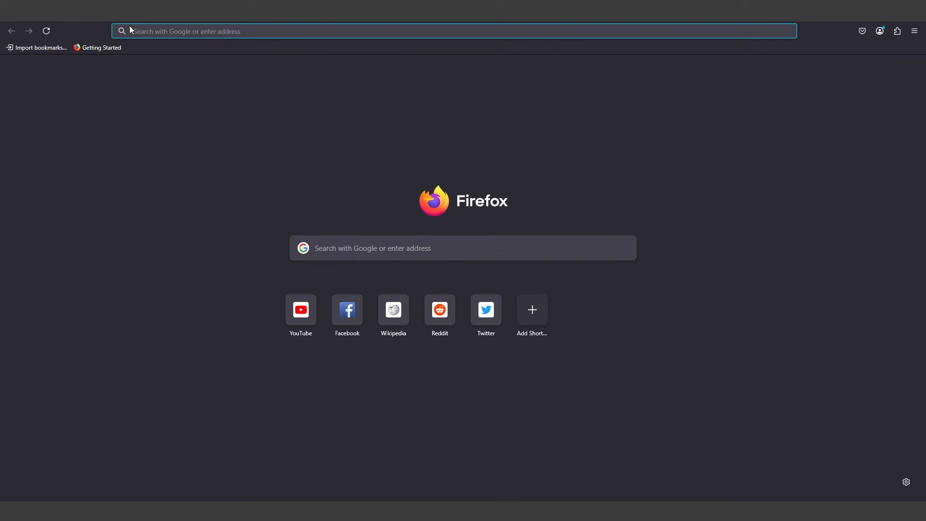
Load about:preferences and scroll to the Performance section with recommended settings on.
type("about:preferen")
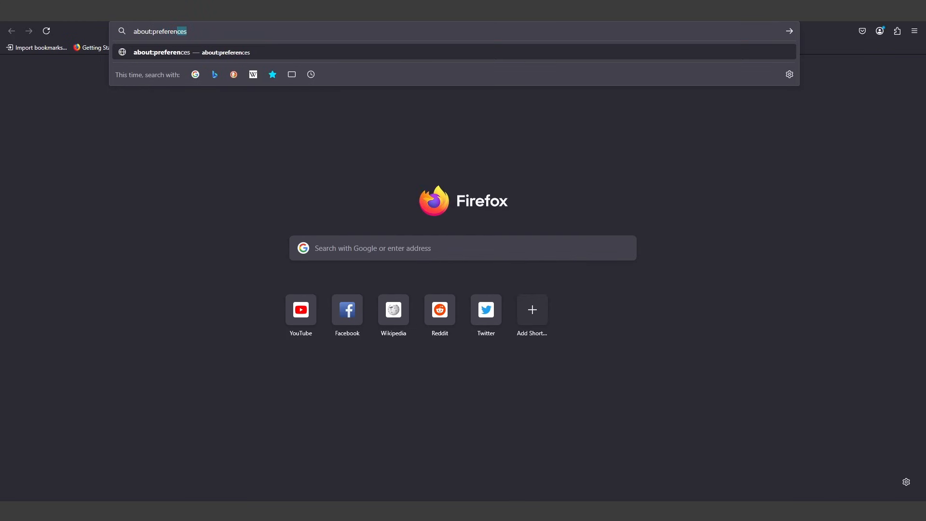
key("Enter")
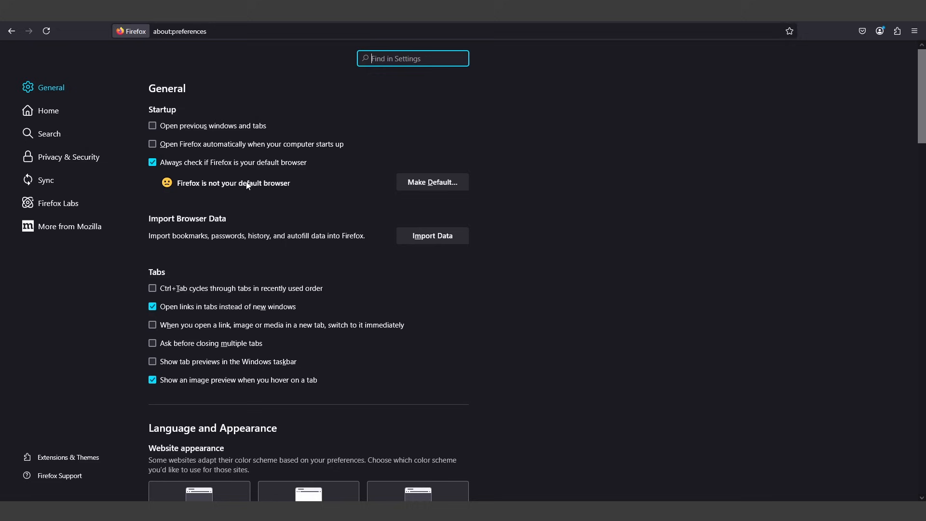
scroll("down", 3)
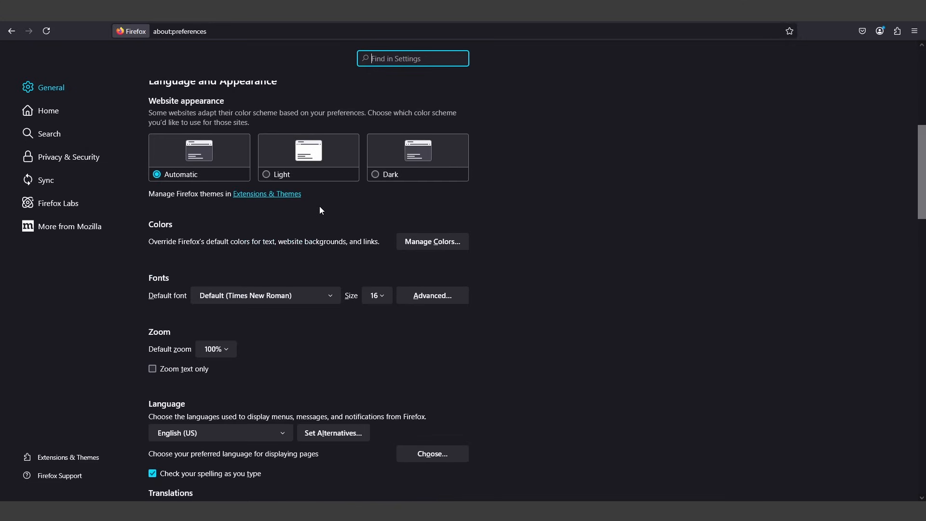
scroll("down", 3)
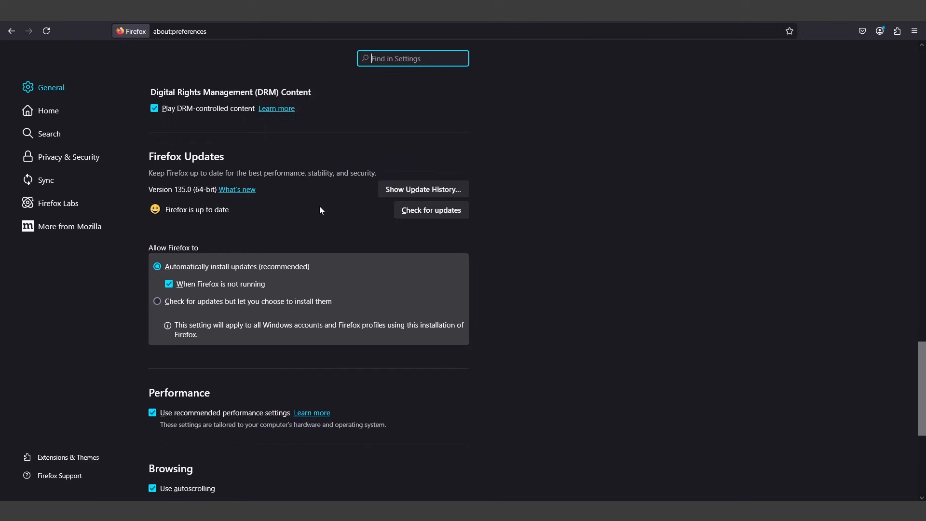
scroll("down", 3)
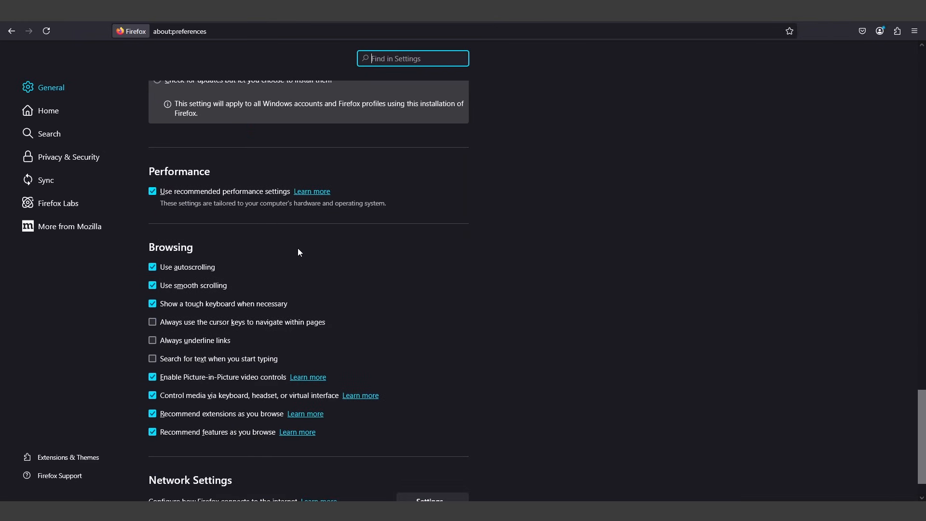
mouse_move(290, 247)
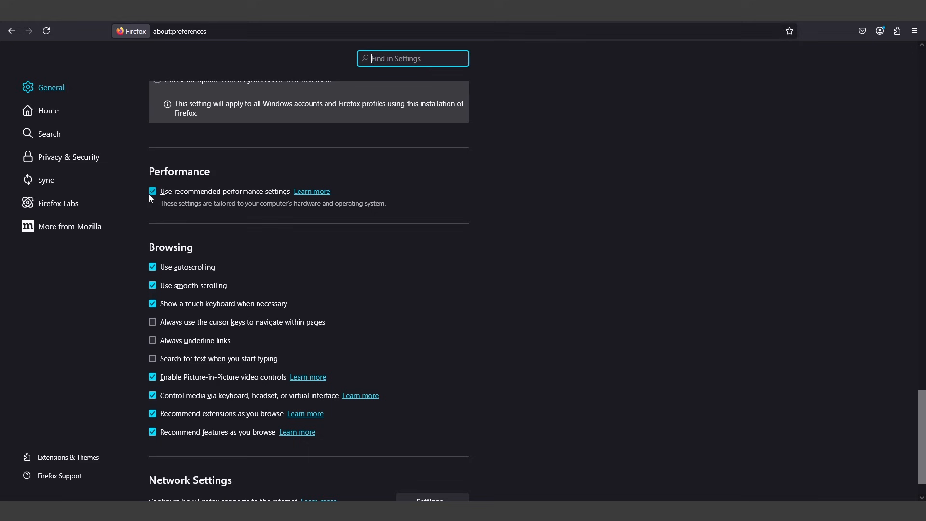
mouse_move(150, 198)
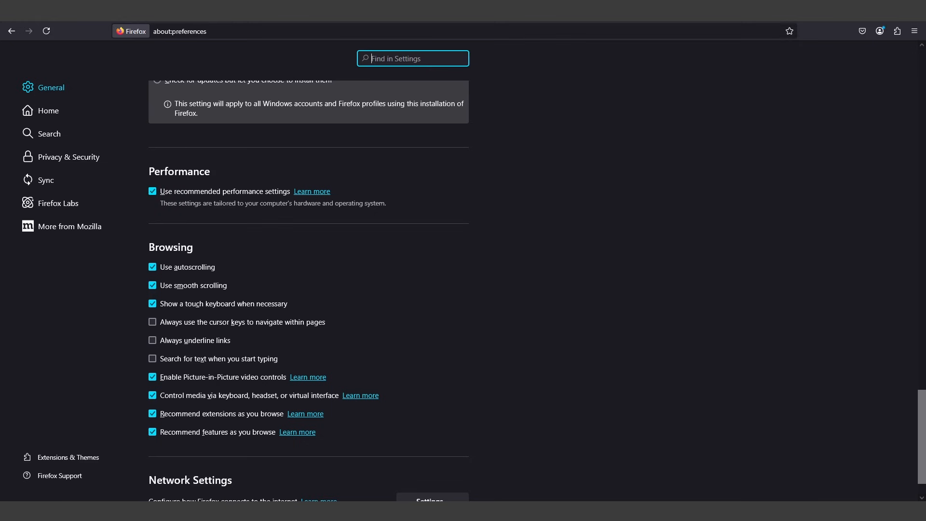
mouse_move(653, 118)
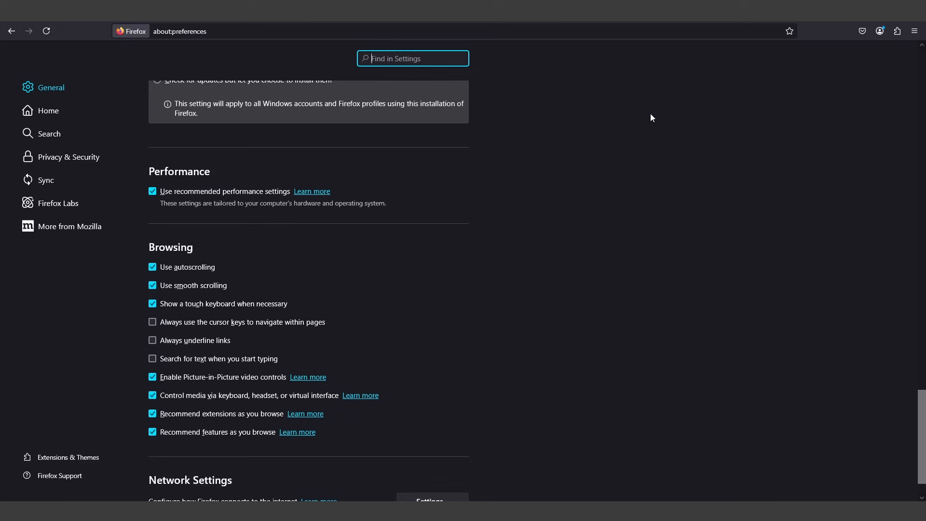
Open Privacy & Security and scroll to Cookies and Site Data showing 20.9 MB.
left_click(68, 157)
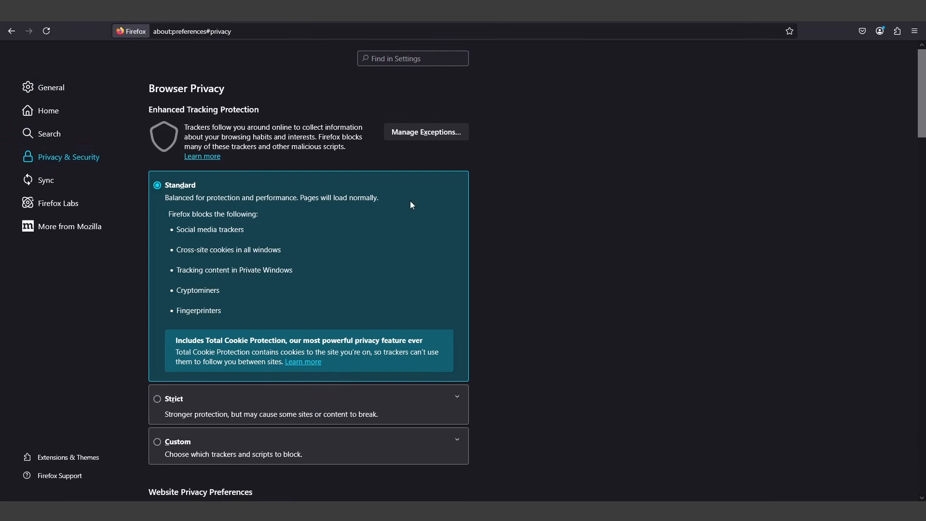
scroll("down", 3)
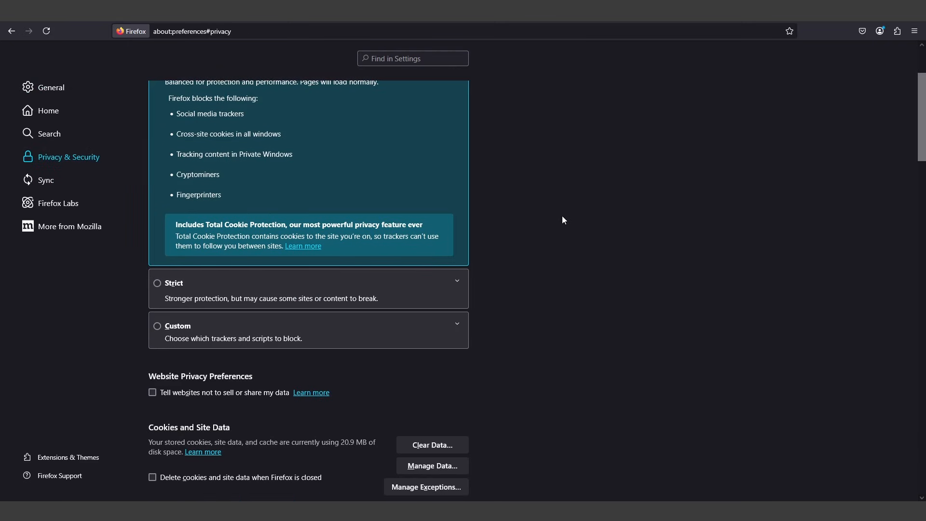
scroll("down", 3)
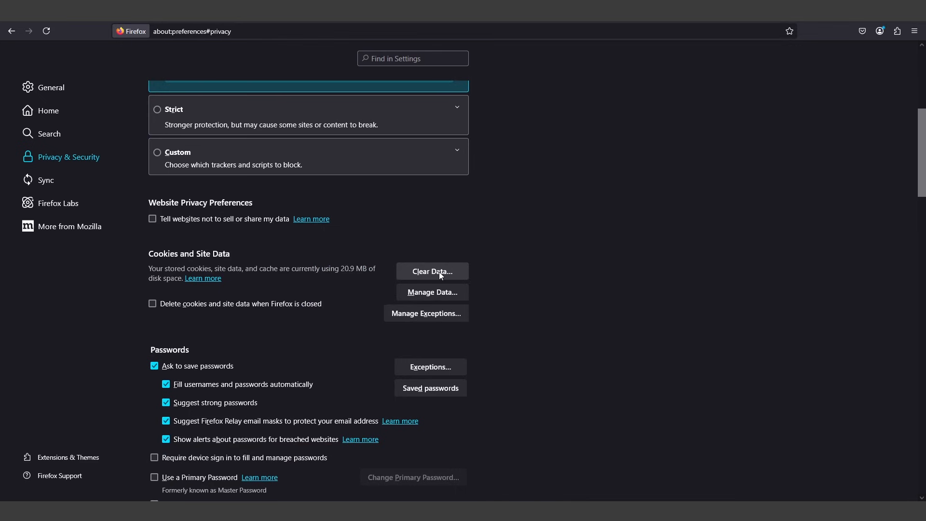
Clear cookies, site data and temporary cached files, dropping storage to 0 bytes.
left_click(432, 272)
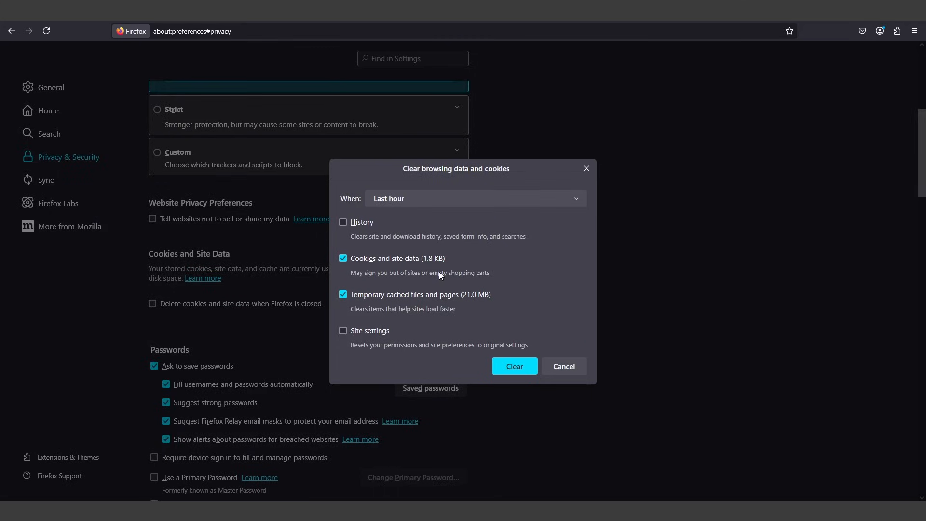
mouse_move(505, 340)
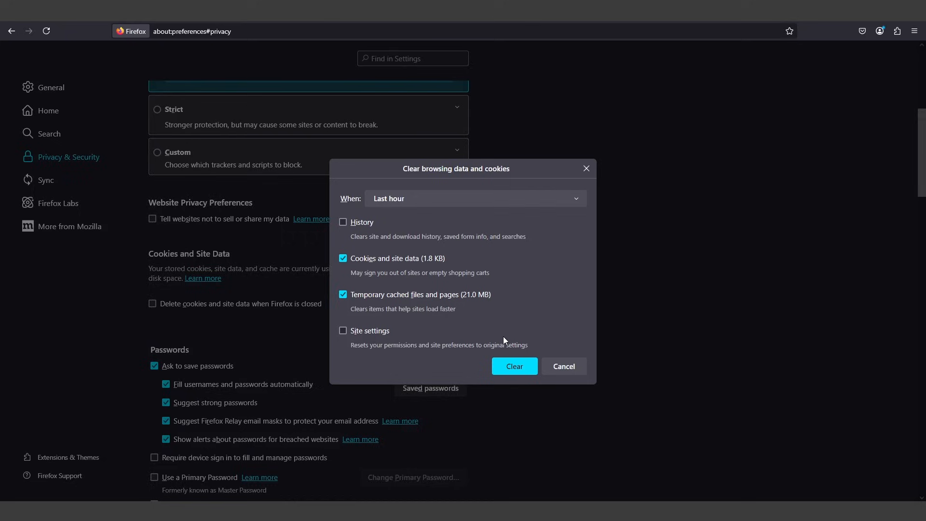
mouse_move(385, 262)
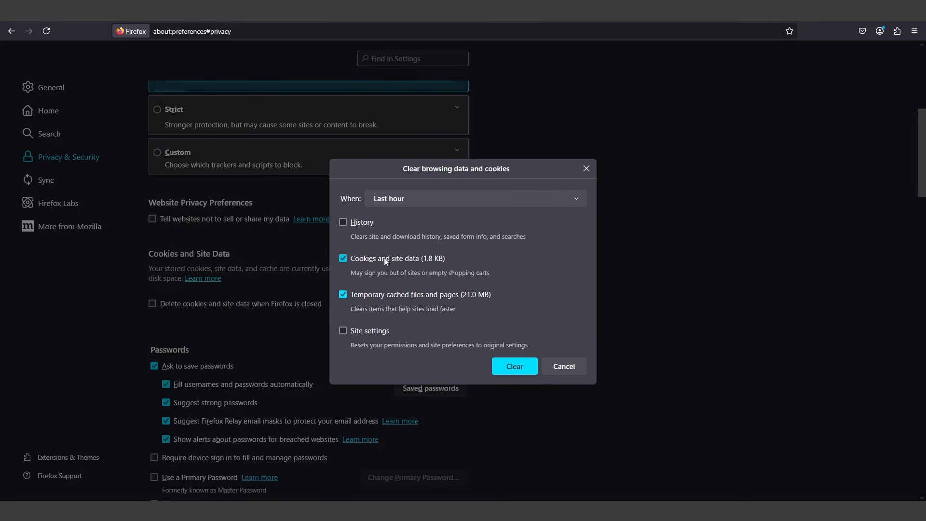
left_click(514, 366)
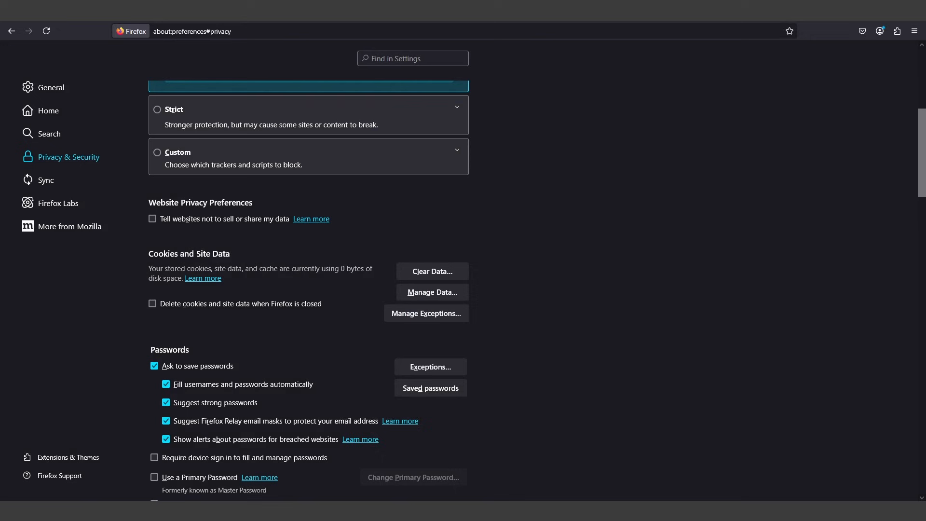
mouse_move(776, 158)
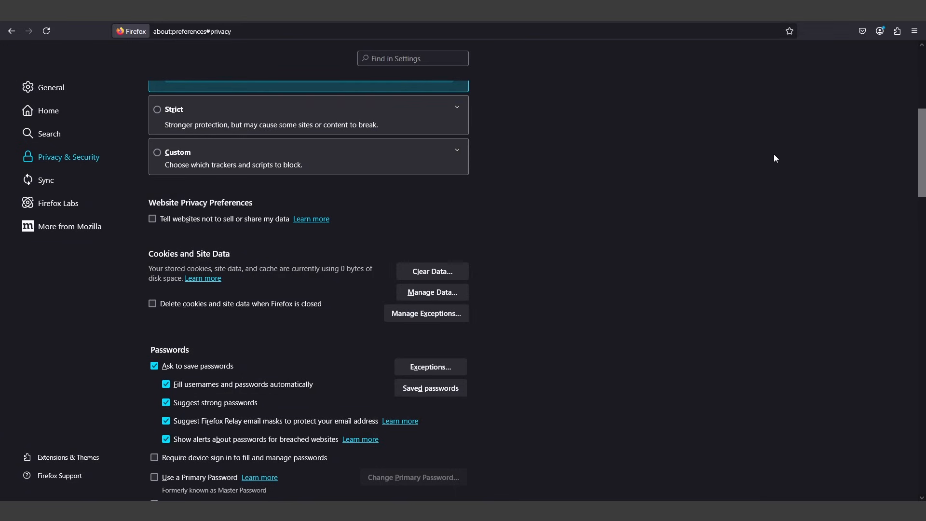